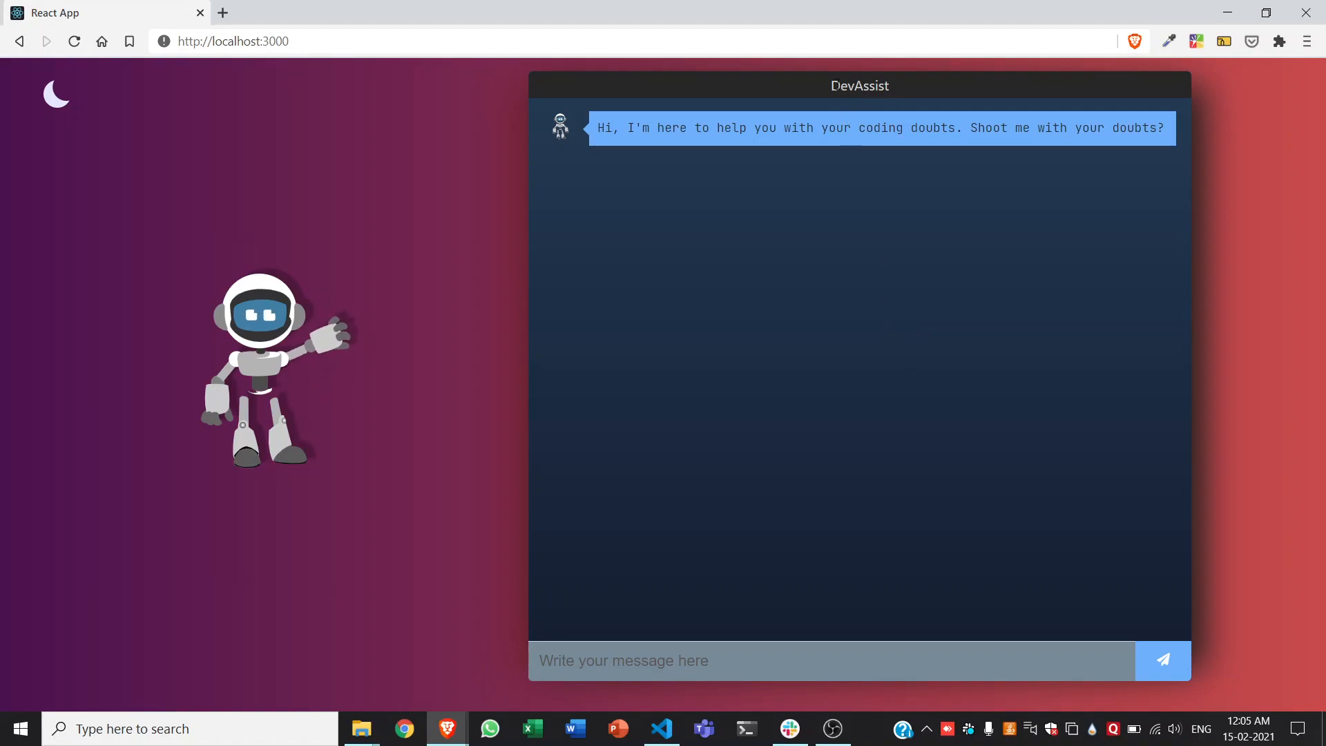
{"action": "mouse_move", "coordinate": [897, 93]}
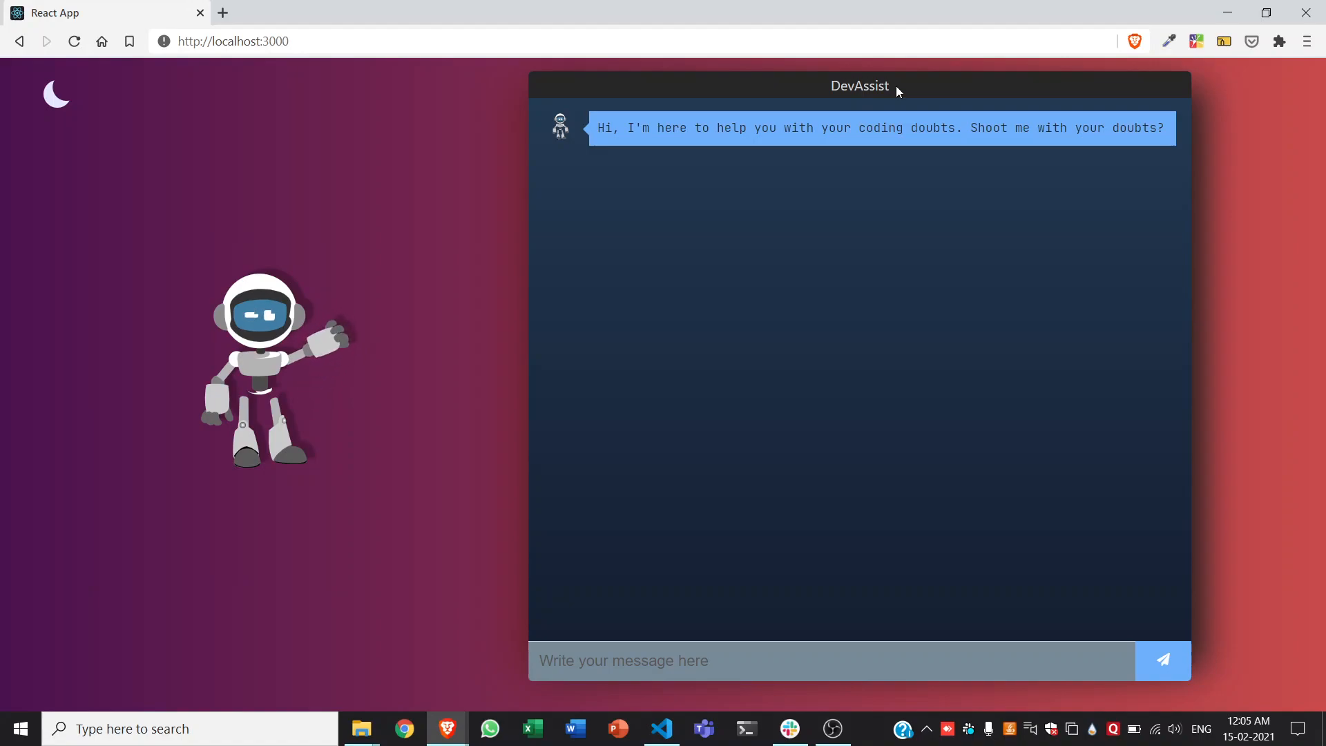
{"action": "mouse_move", "coordinate": [823, 281]}
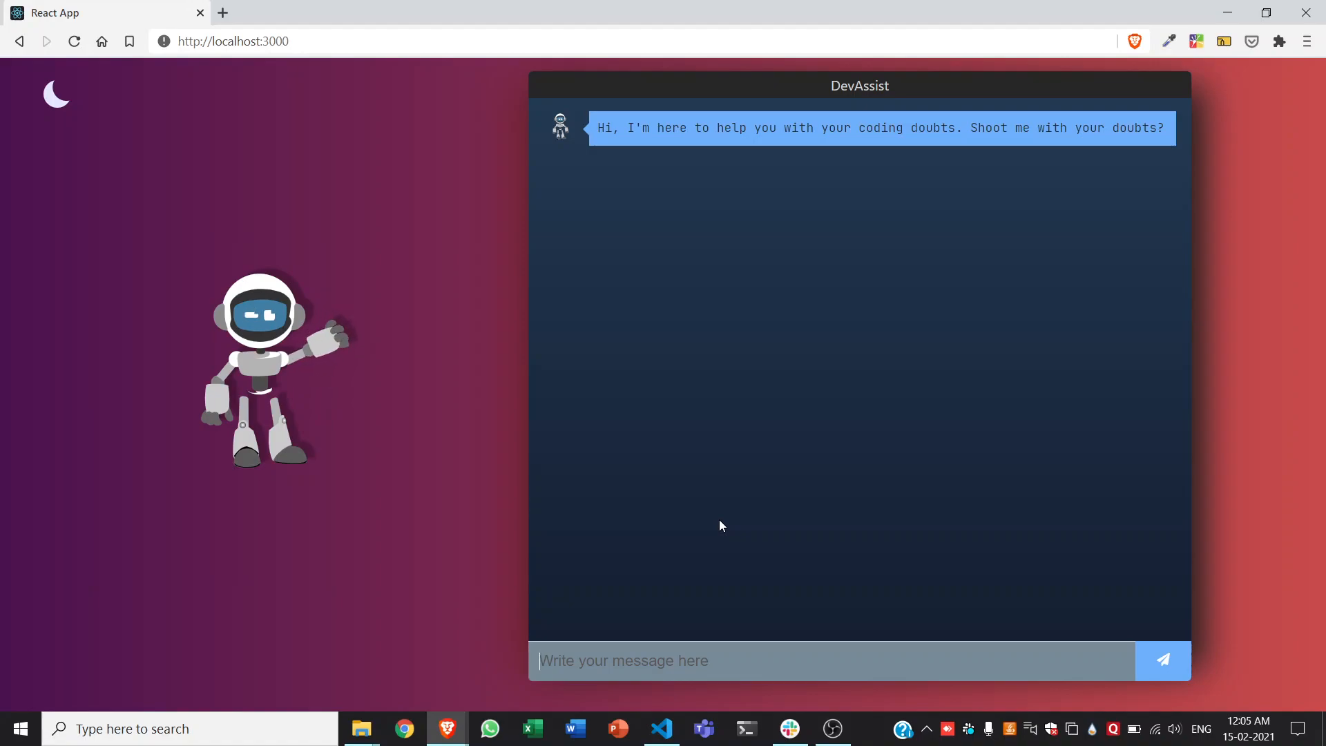
Send the question 'scanner class not found' to the DevAssist bot.
{"action": "type", "text": "scanner class not fo"}
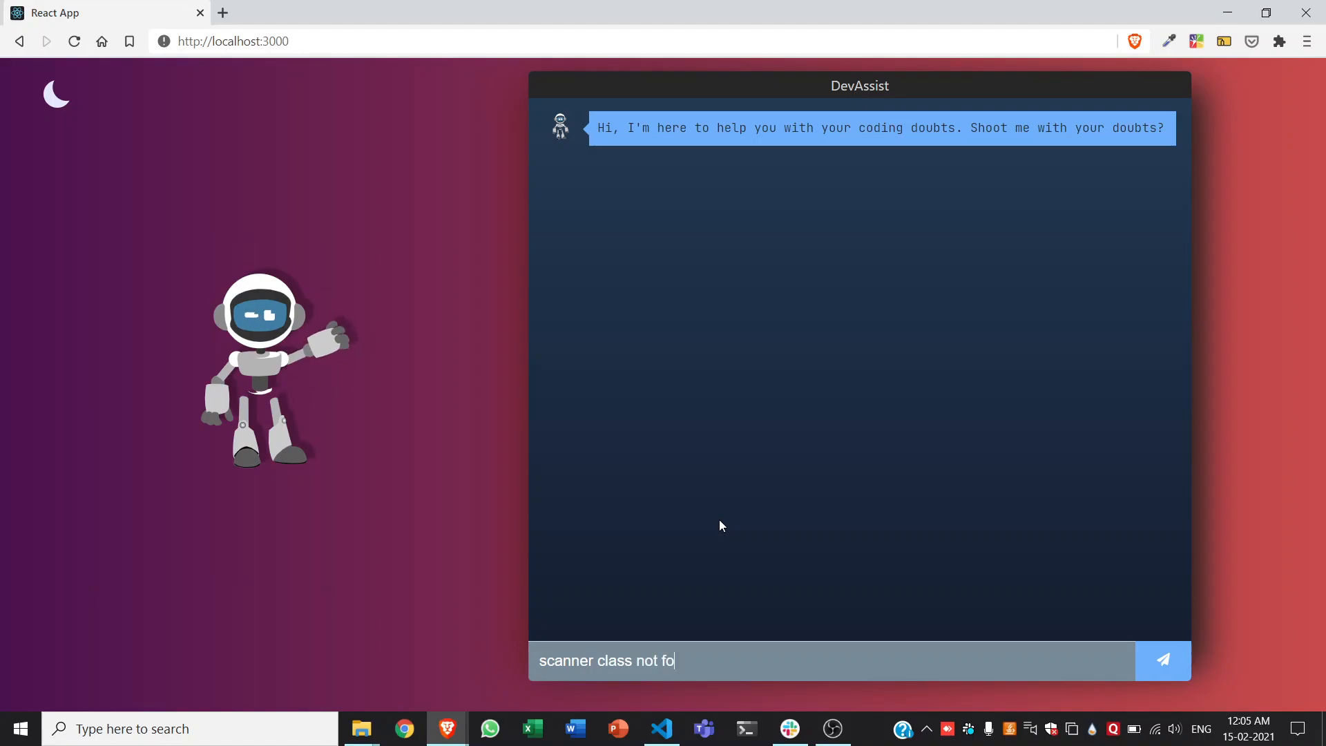
{"action": "left_click", "coordinate": [1162, 660]}
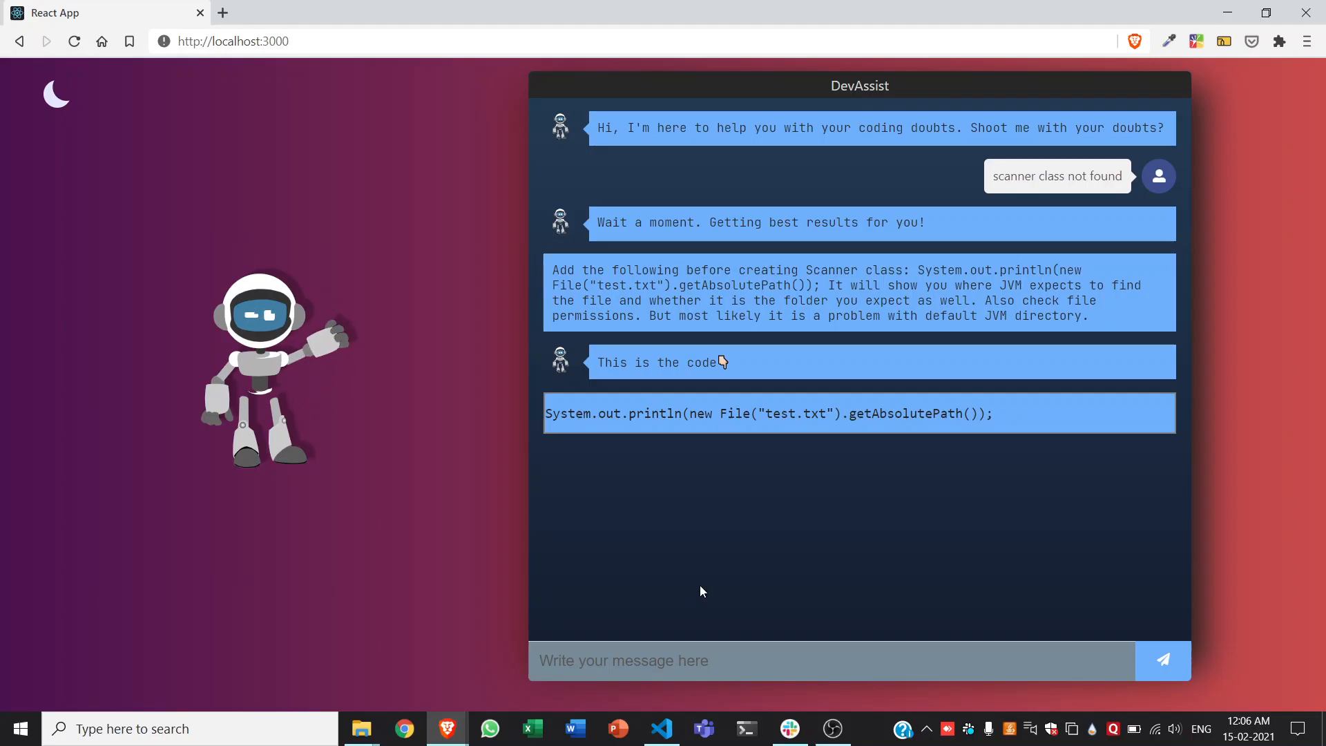
Enter the question 'python if else statements' in the message box.
{"action": "type", "text": "python if else st"}
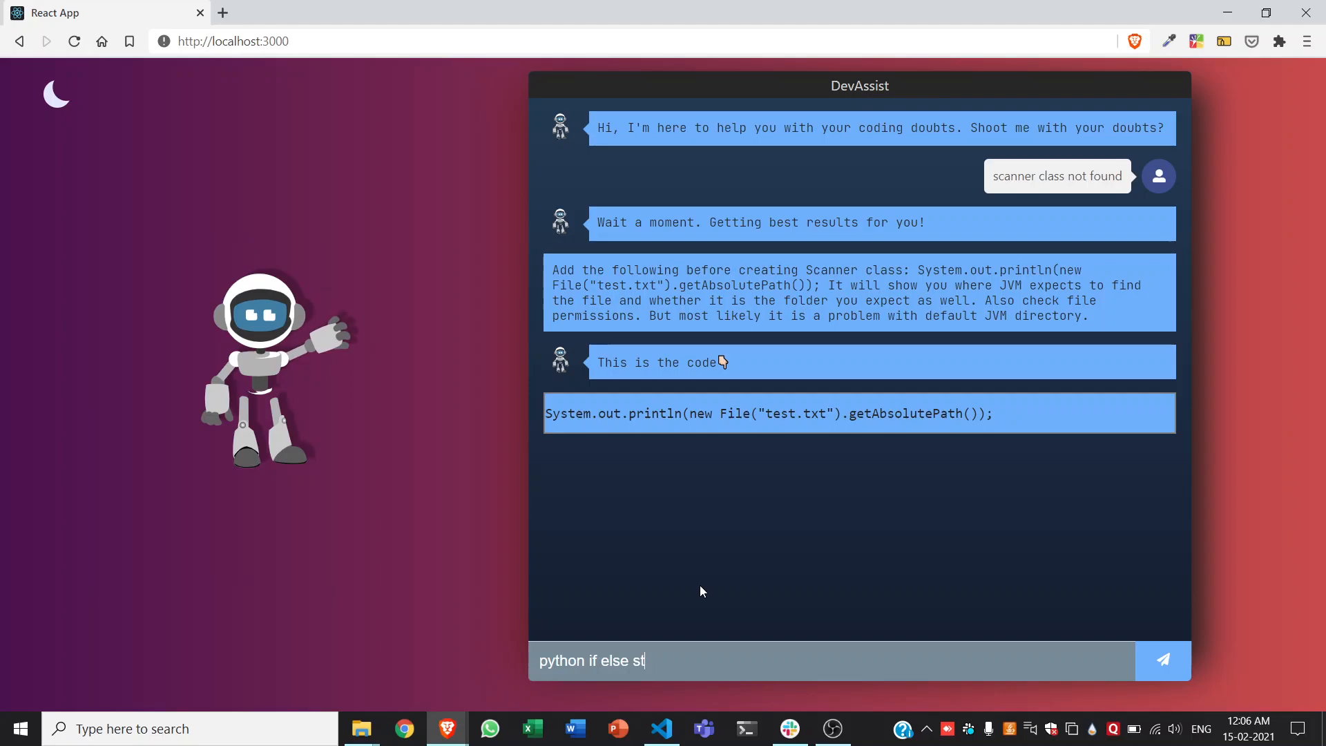
{"action": "type", "text": "atemen"}
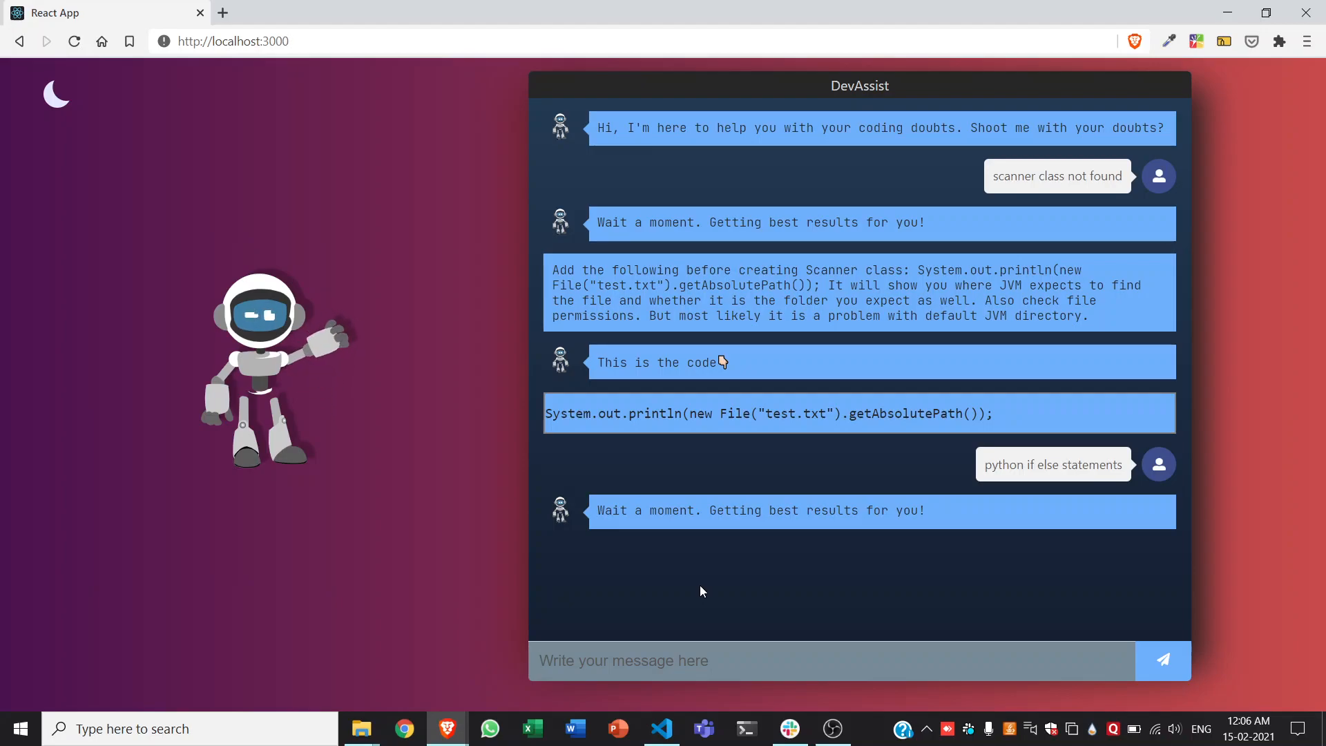
{"action": "mouse_move", "coordinate": [160, 178]}
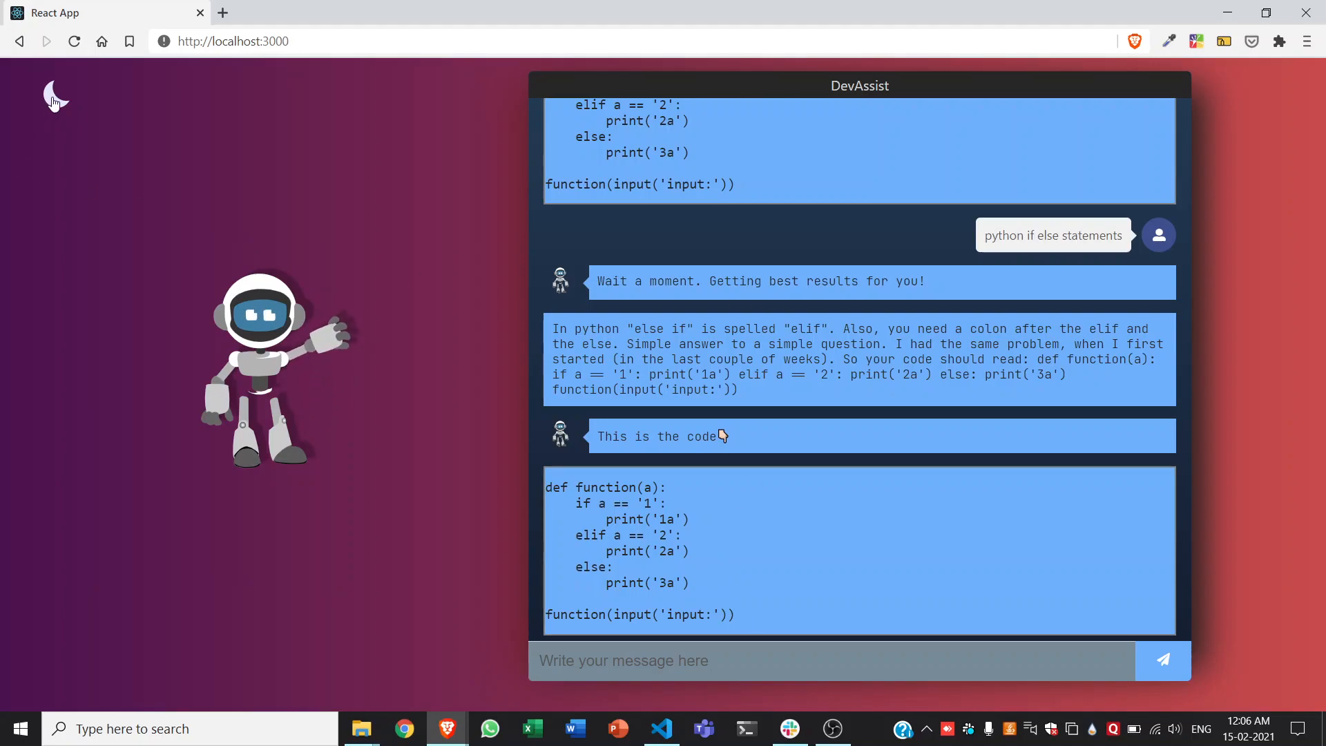
{"action": "left_click", "coordinate": [55, 96]}
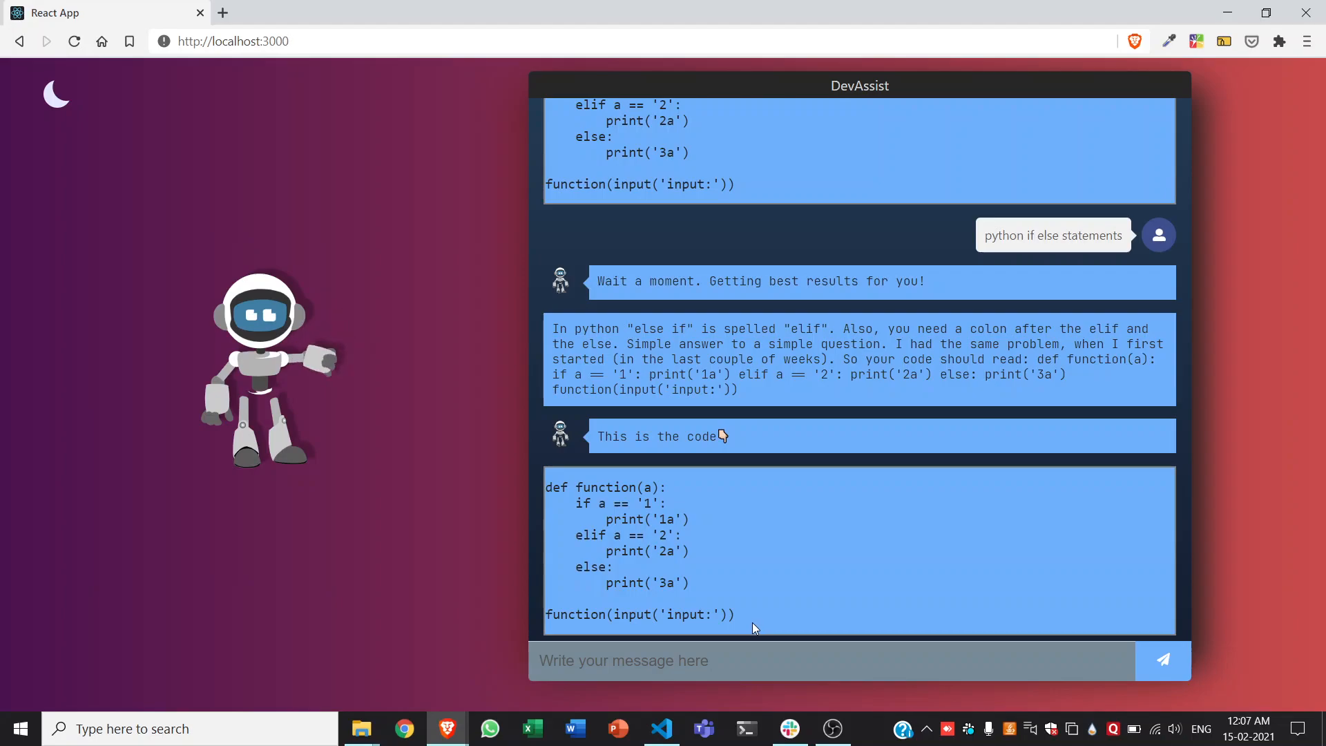
Send 'how to import module python' and review the import sys / sys.path.append reply.
{"action": "type", "text": "how to import m"}
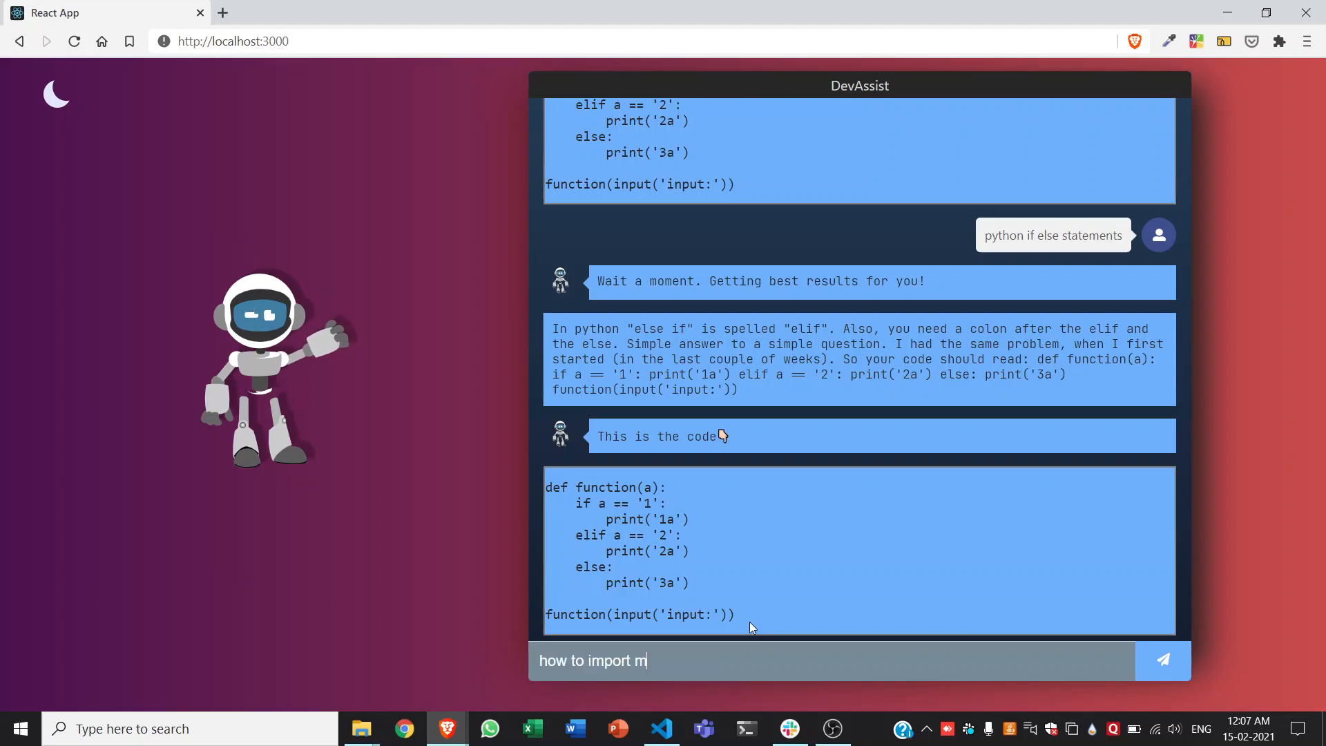
{"action": "type", "text": "odules"}
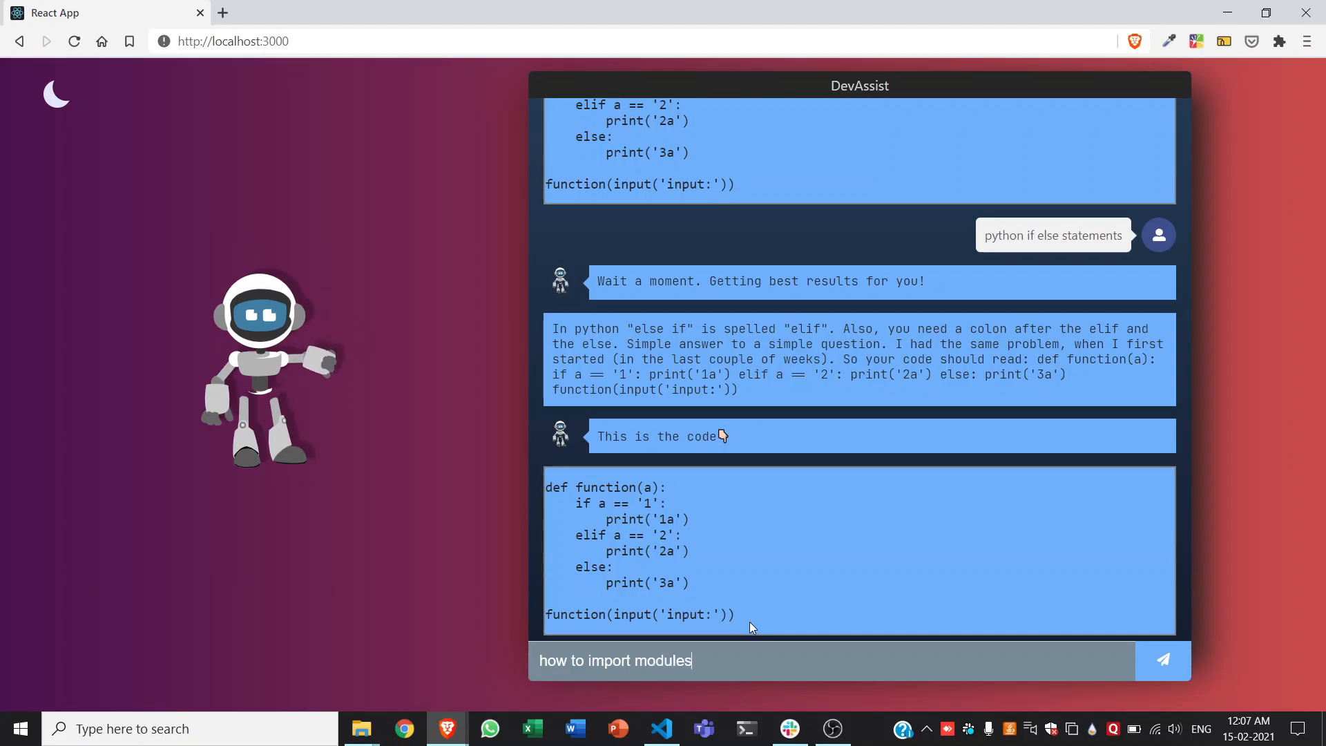
{"action": "key", "text": "Backspace"}
{"action": "type", "text": " python"}
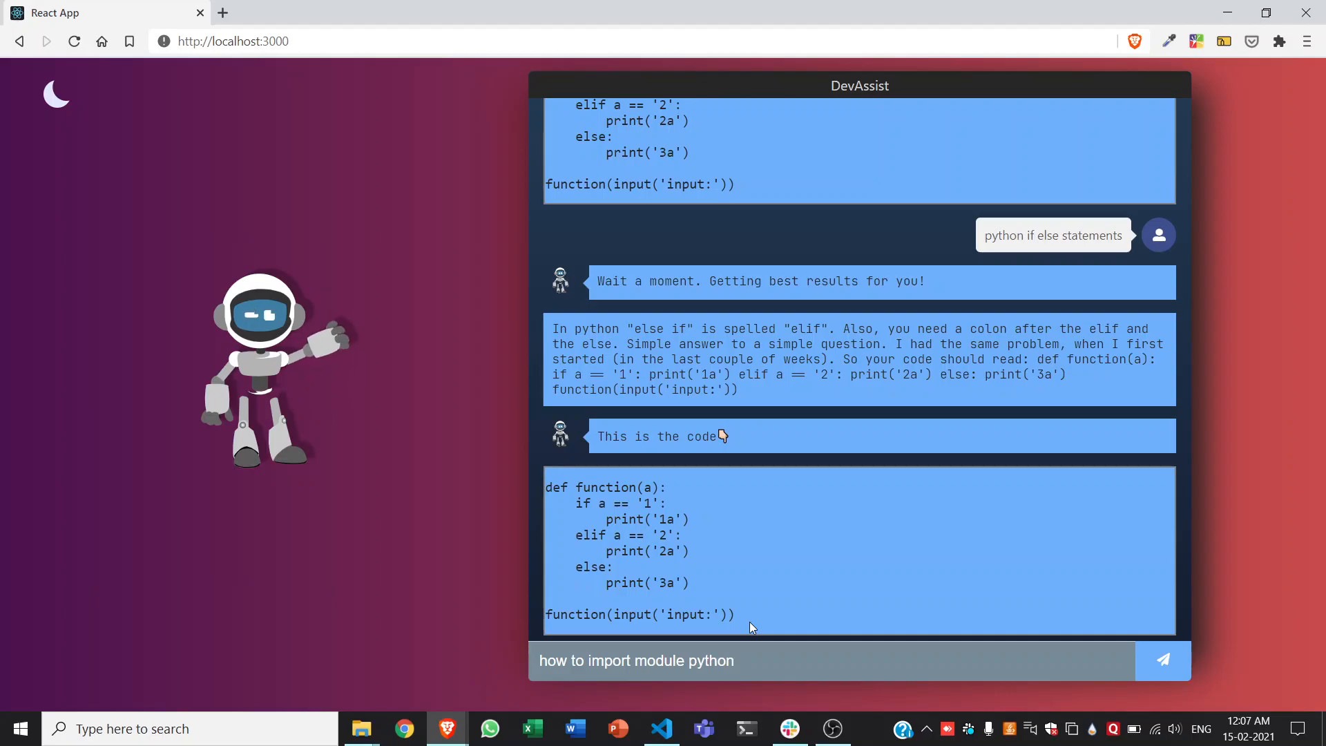
{"action": "left_click", "coordinate": [1162, 660]}
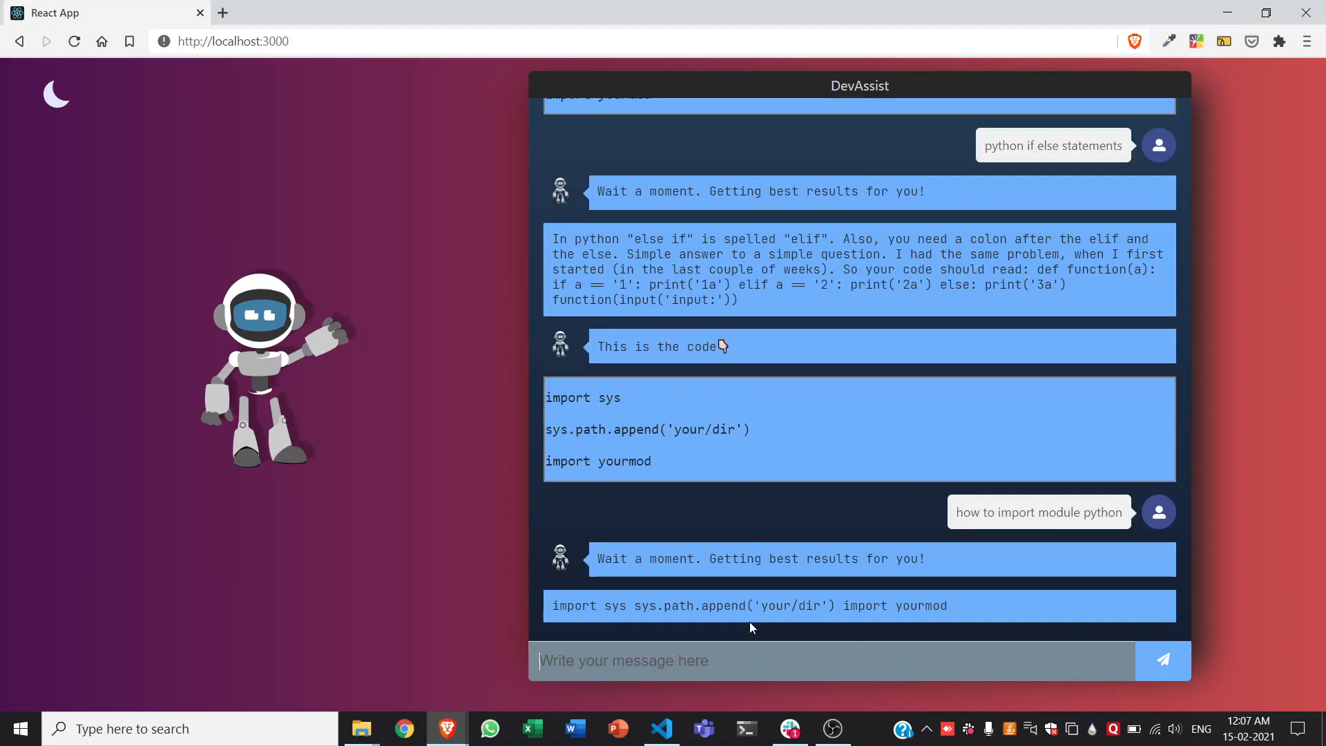
{"action": "scroll", "scroll_direction": "down", "scroll_amount": 3}
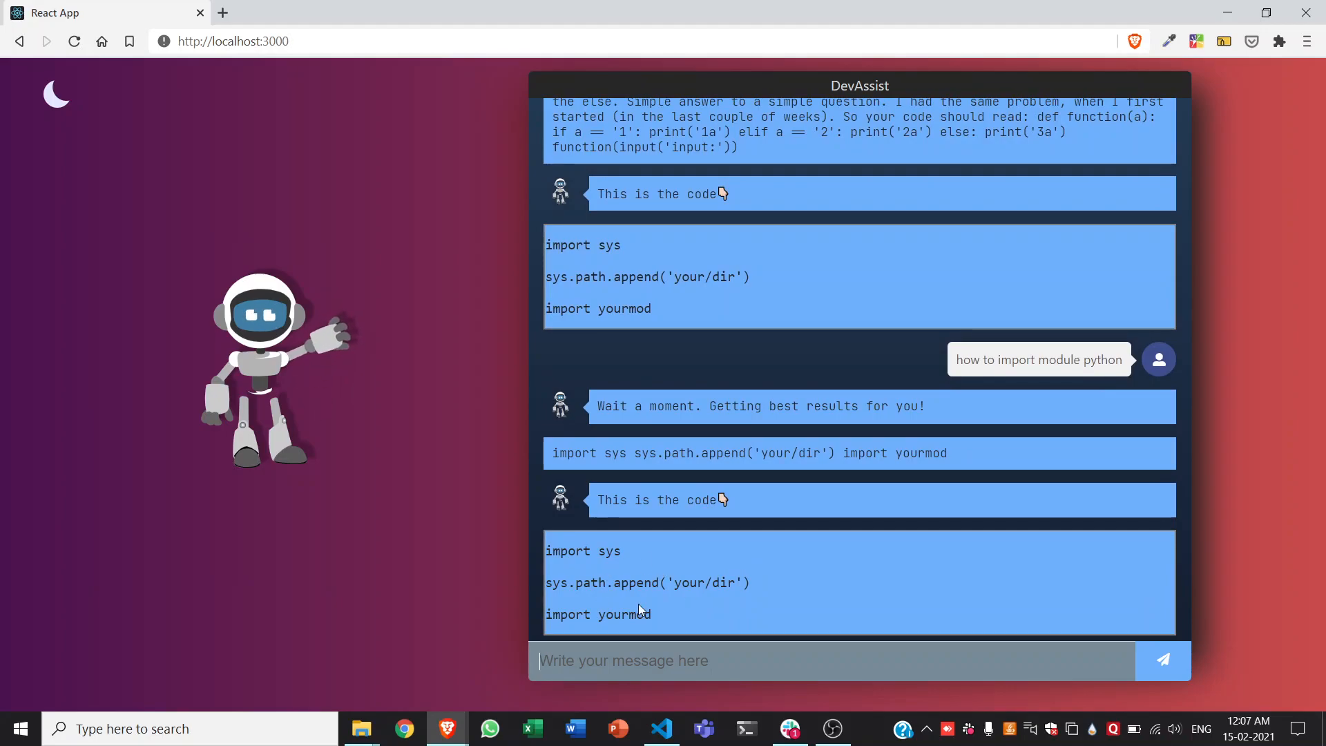
{"action": "mouse_move", "coordinate": [665, 571]}
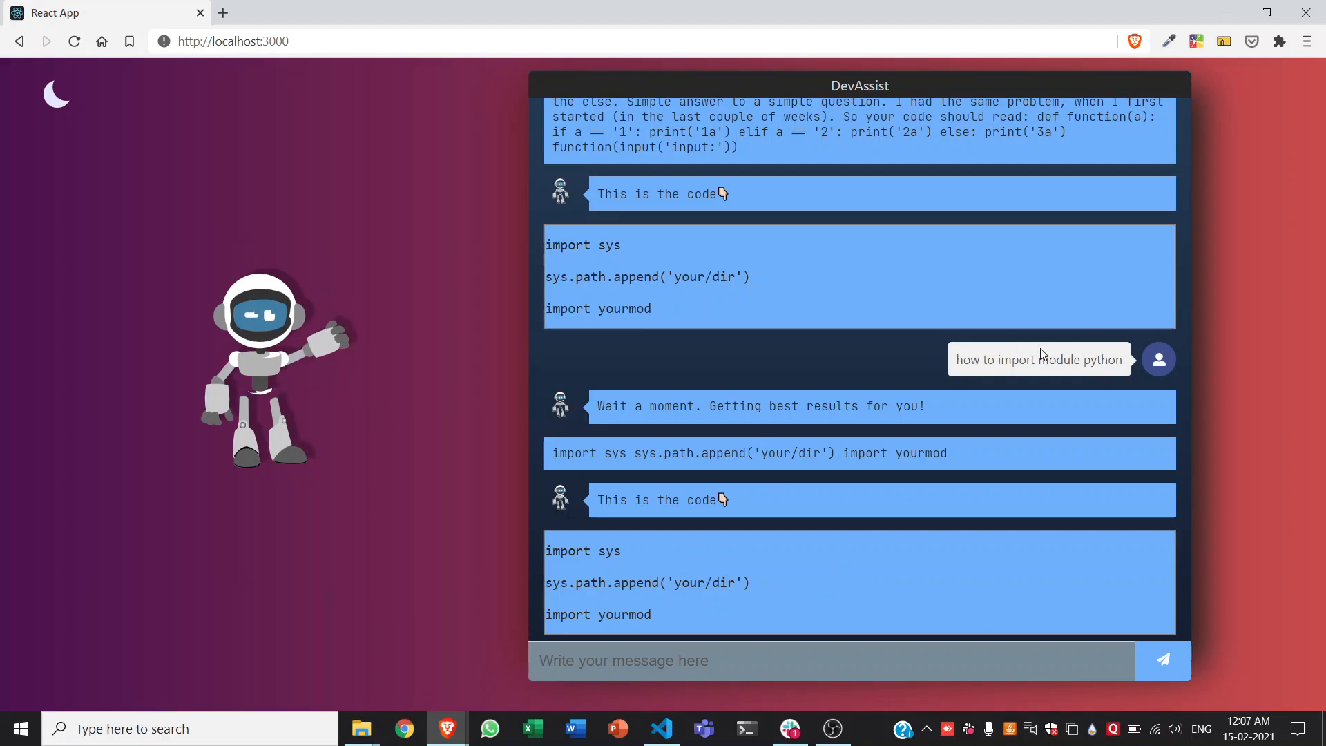
{"action": "mouse_move", "coordinate": [900, 395]}
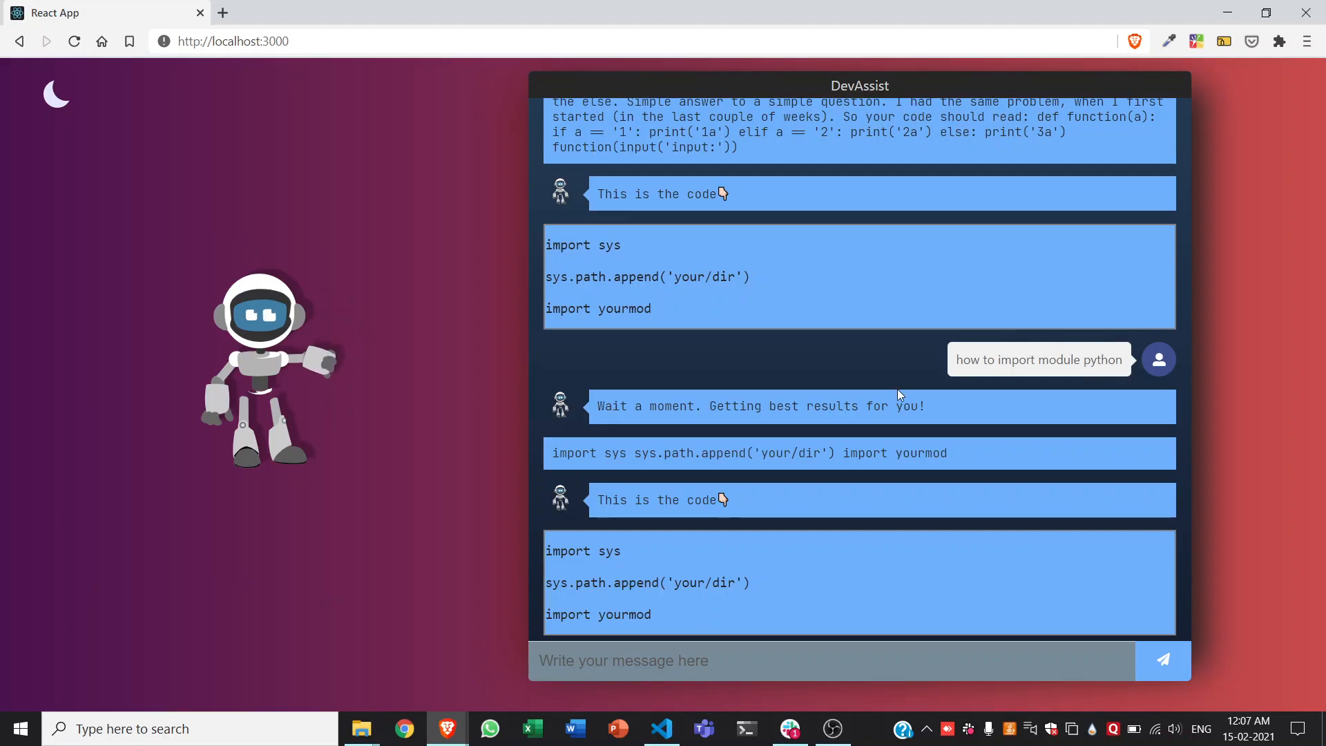
{"action": "mouse_move", "coordinate": [771, 424]}
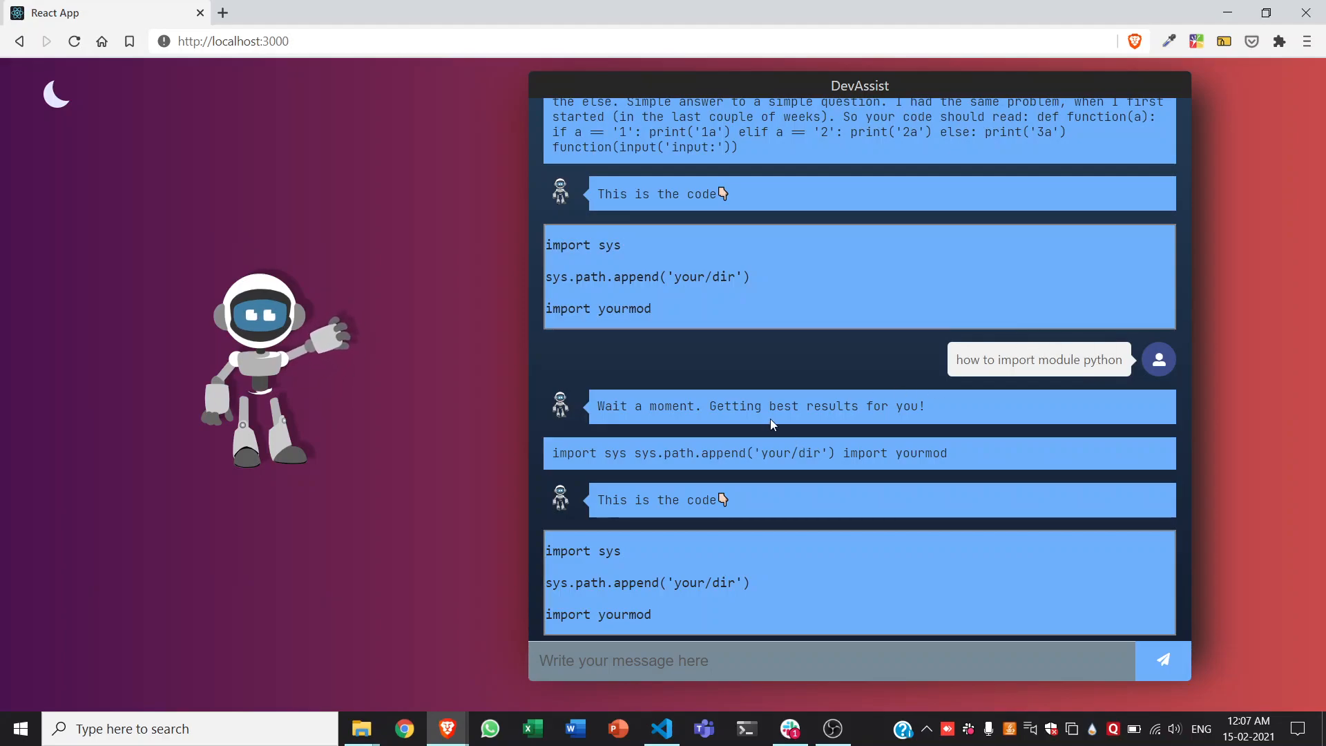
{"action": "mouse_move", "coordinate": [697, 420]}
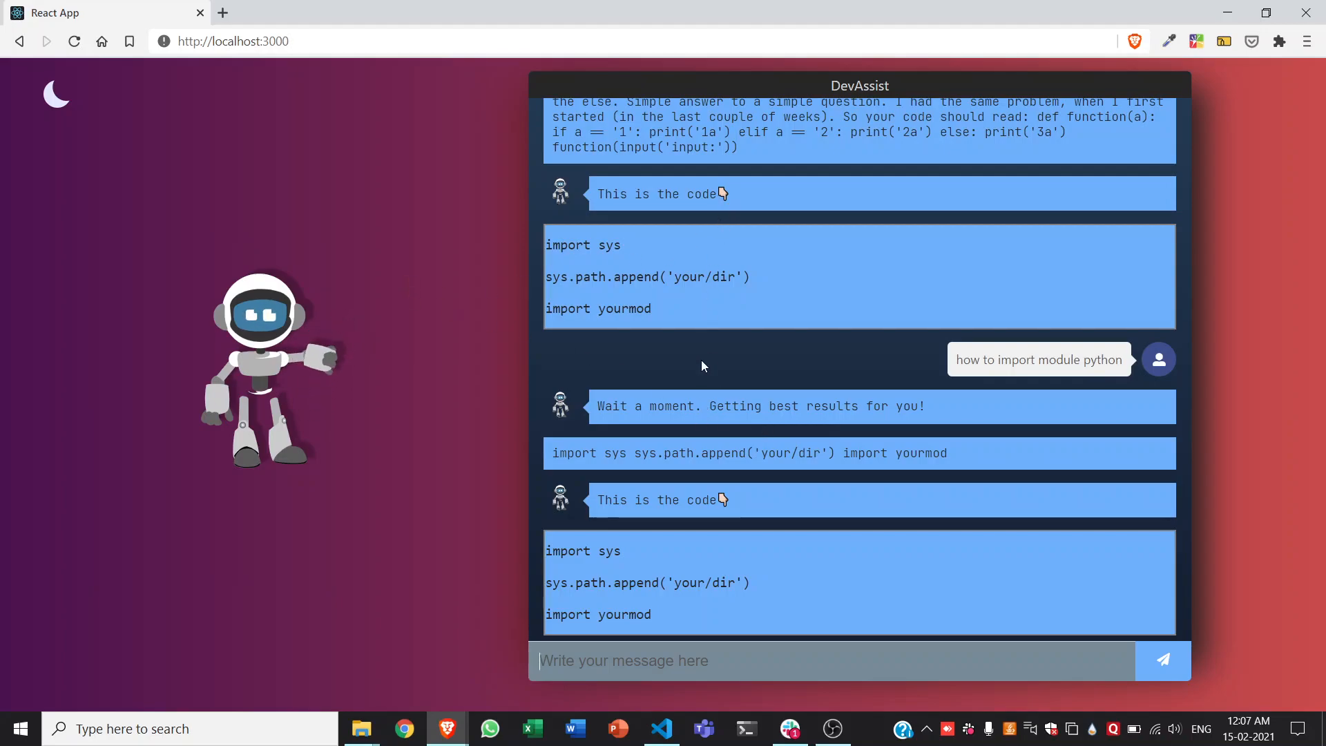
{"action": "mouse_move", "coordinate": [659, 397]}
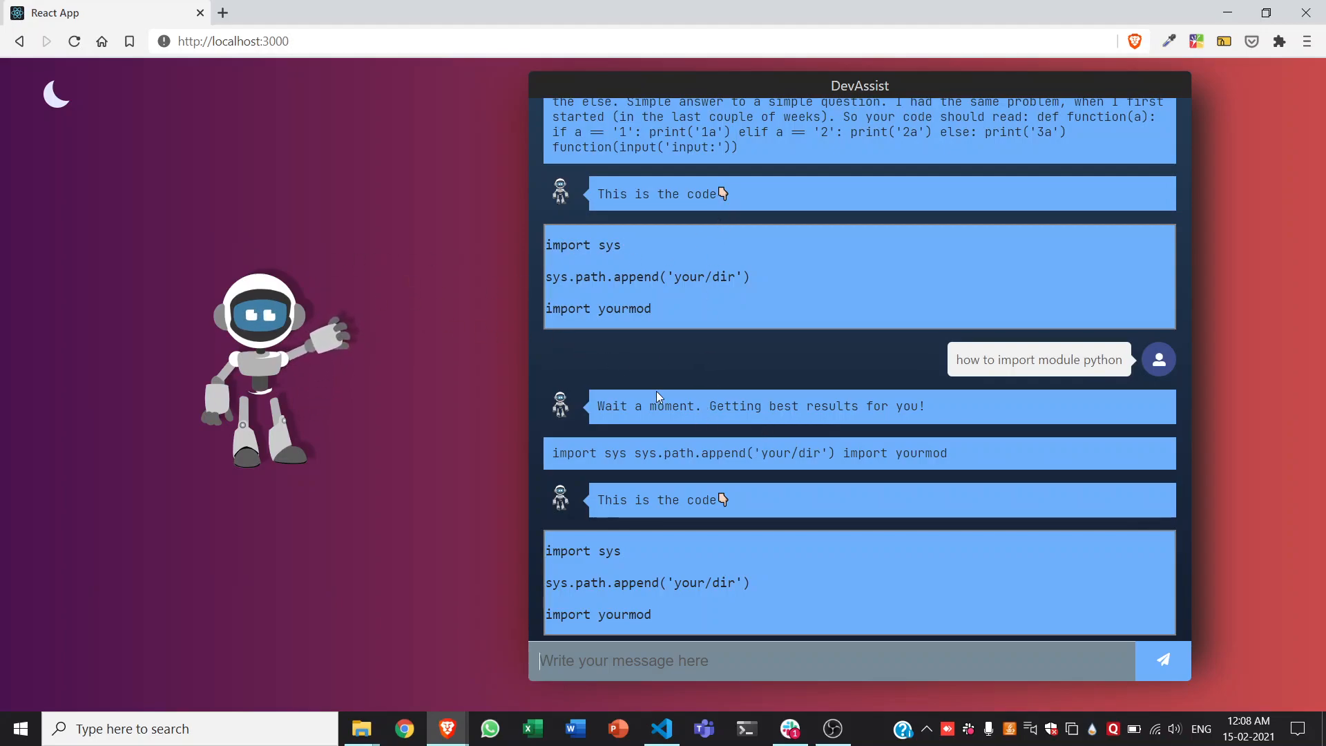